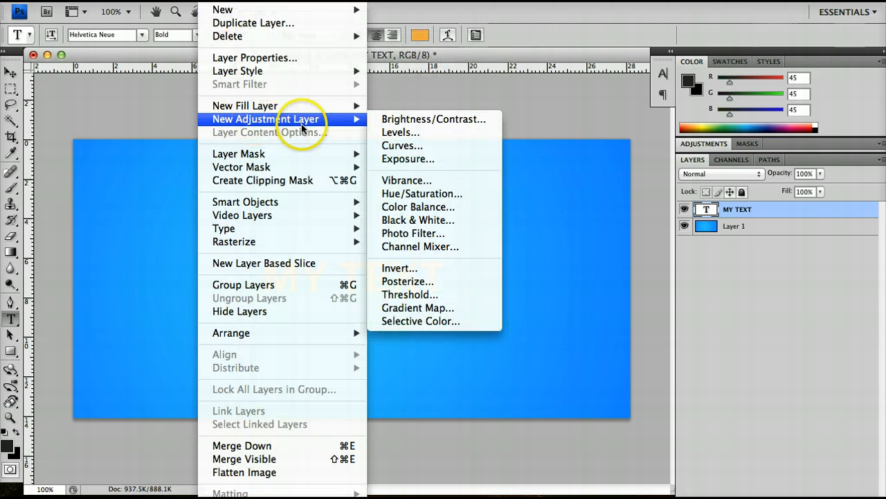
pyautogui.moveTo(422, 194)
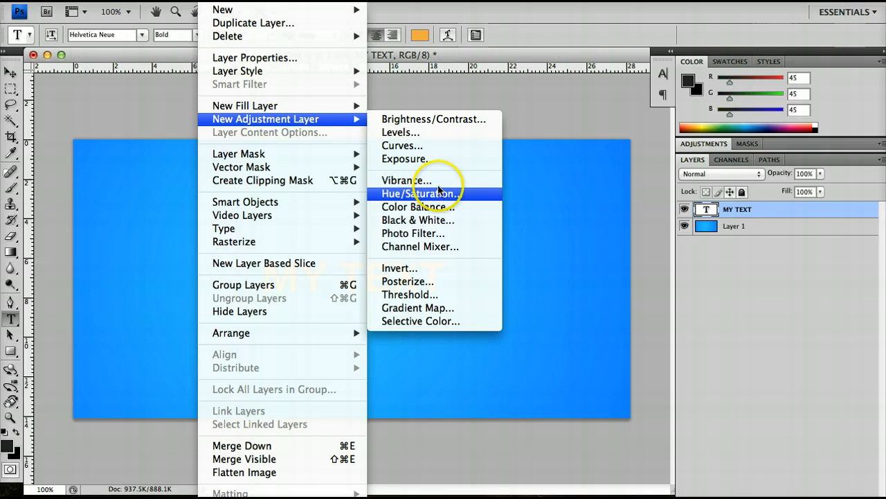
pyautogui.moveTo(408, 159)
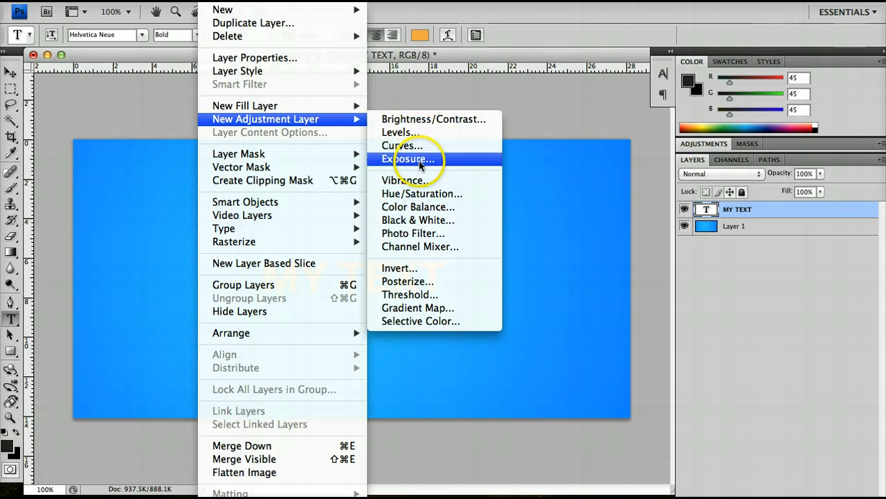
pyautogui.moveTo(421, 194)
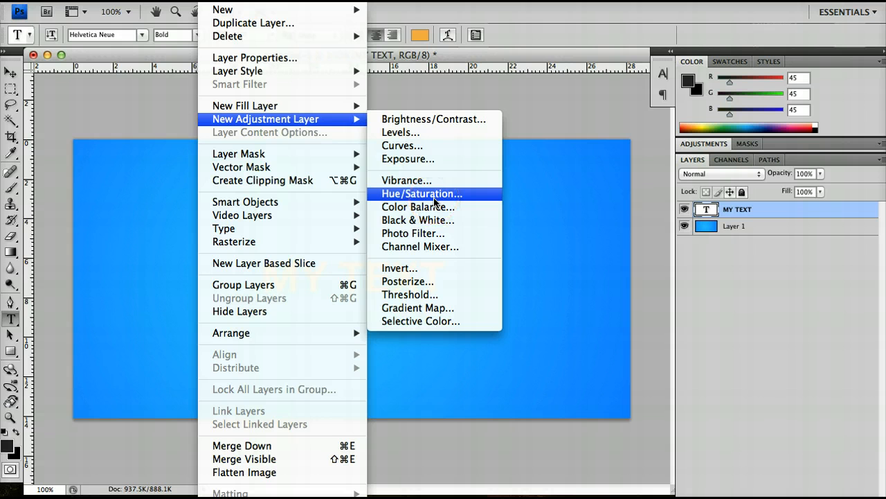
# Start a new Hue/Saturation adjustment layer from the Layer menu.
pyautogui.click(421, 194)
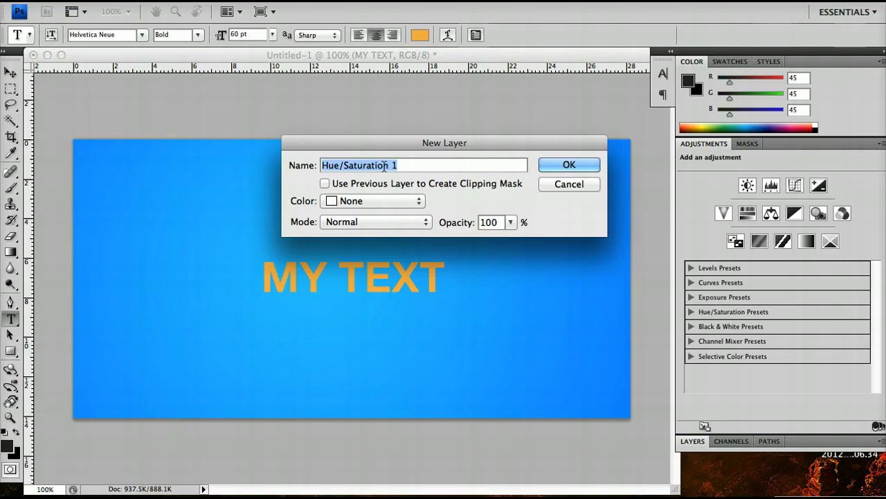
# Name the new adjustment layer 'Hue/Saturation' and confirm it.
pyautogui.write('Hu')
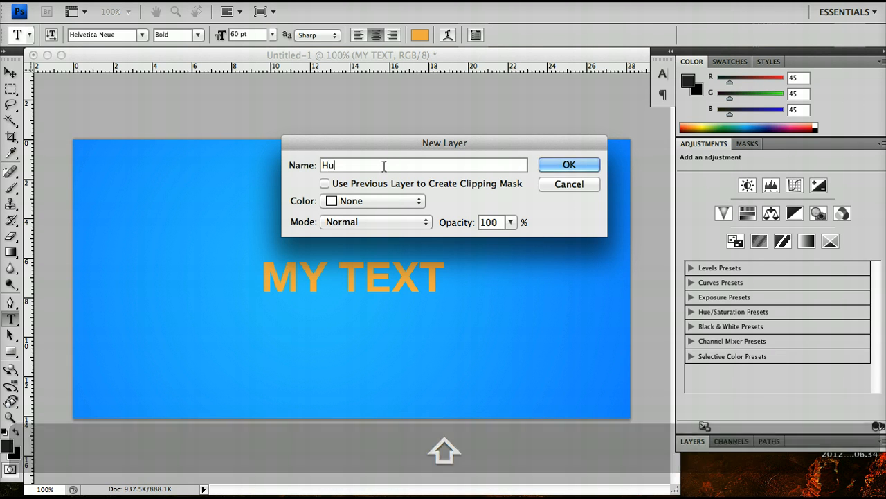
pyautogui.write('e/Satura')
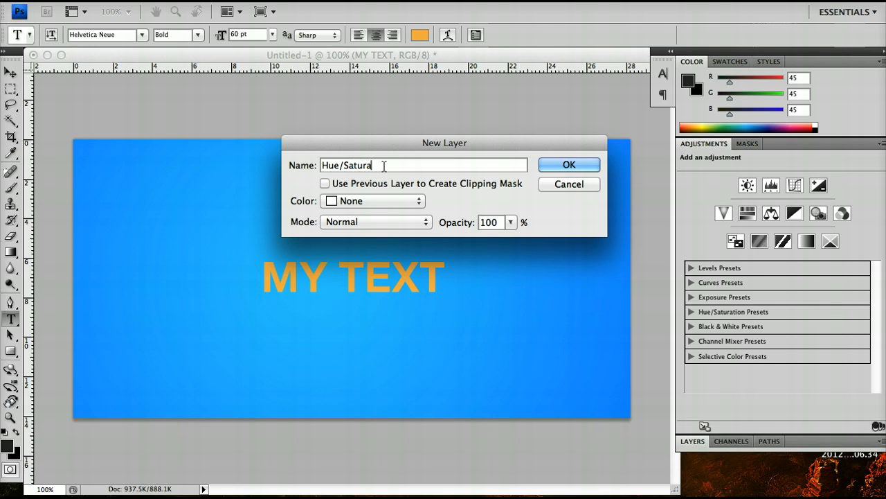
pyautogui.click(569, 164)
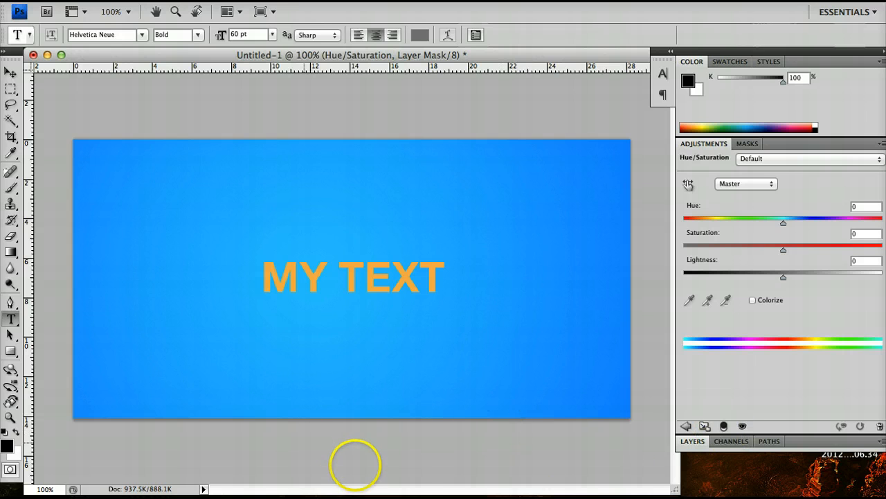
pyautogui.moveTo(440, 448)
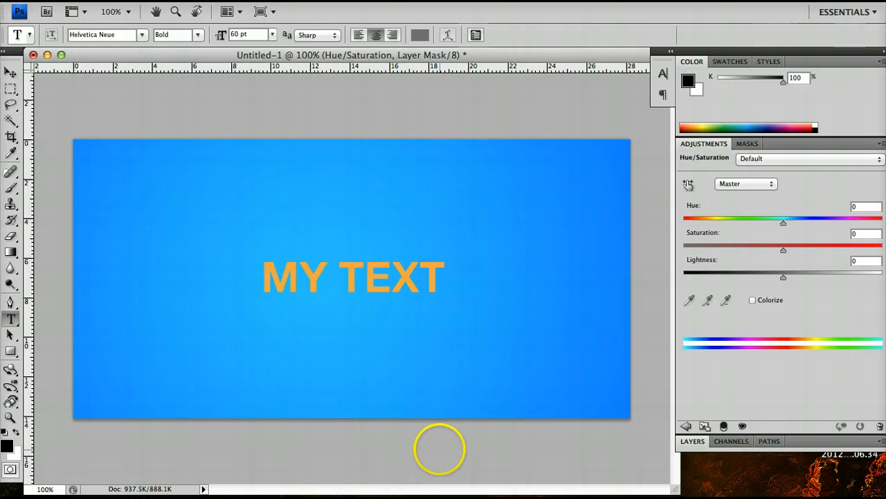
pyautogui.moveTo(31, 79)
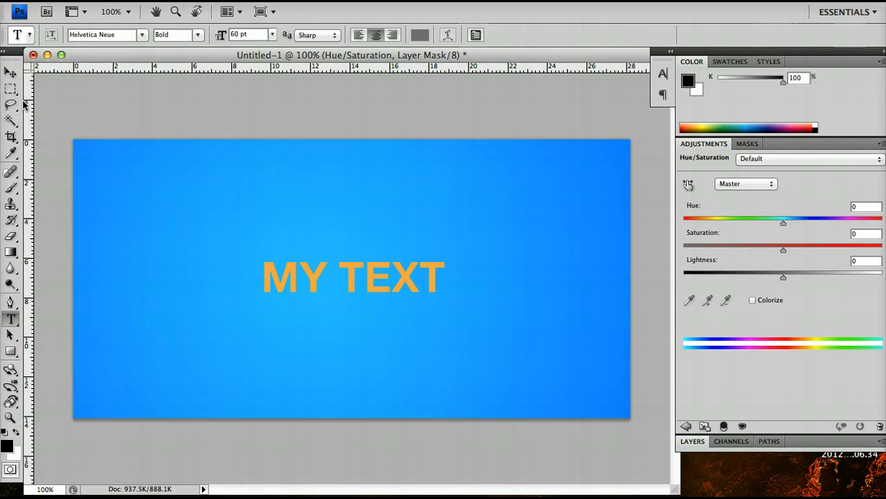
pyautogui.press('cmd+r')
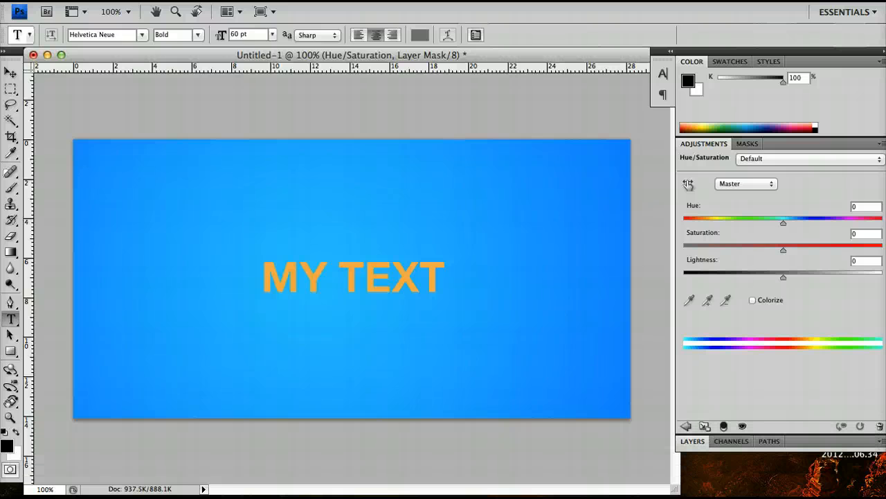
pyautogui.press('cmd+r')
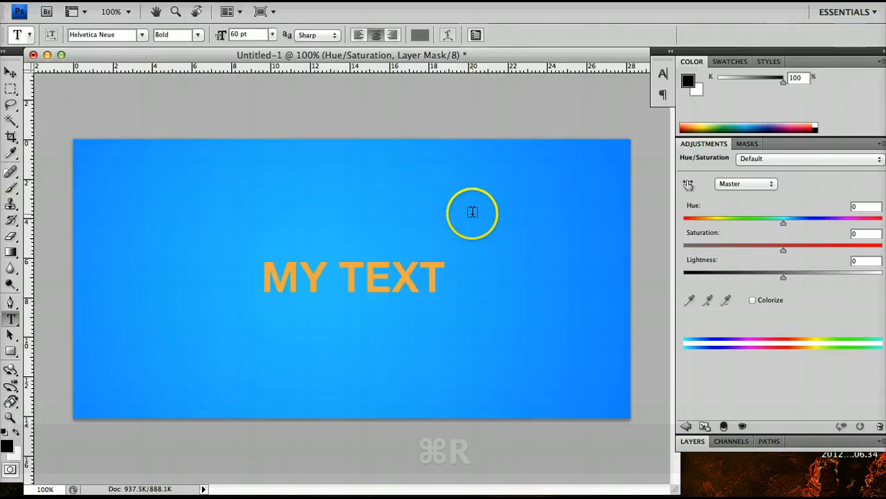
pyautogui.moveTo(622, 331)
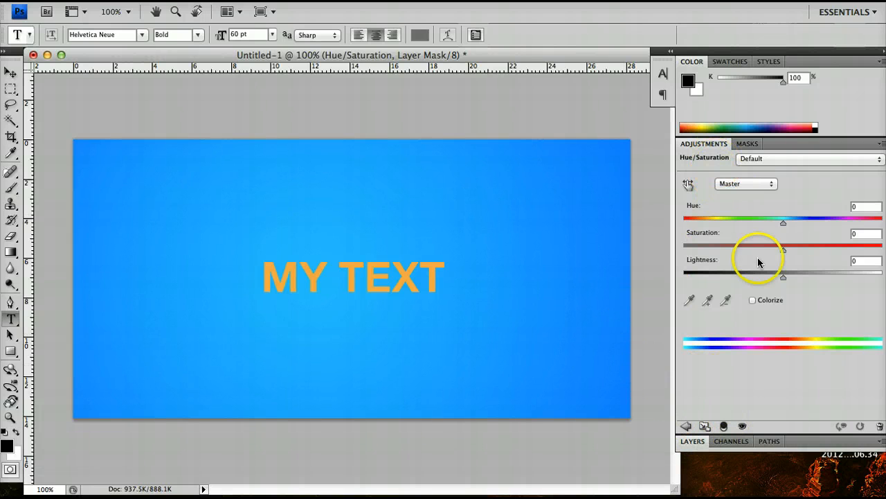
pyautogui.moveTo(728, 265)
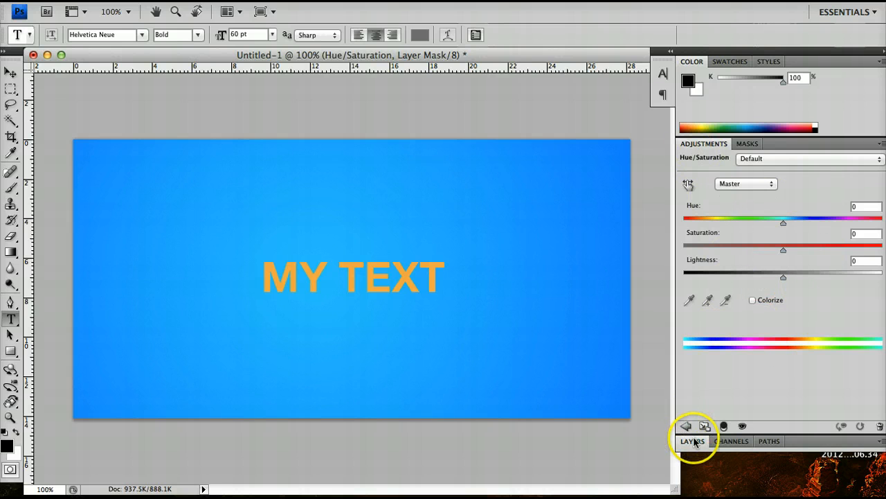
pyautogui.click(692, 441)
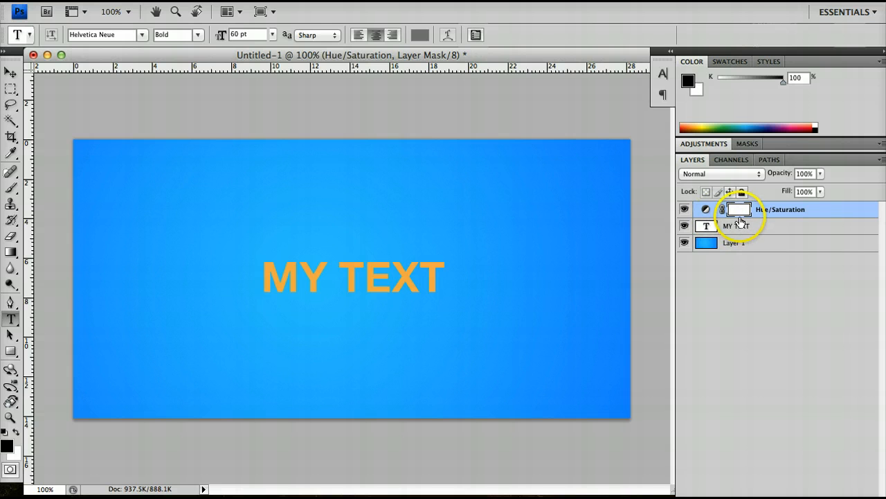
pyautogui.moveTo(738, 211)
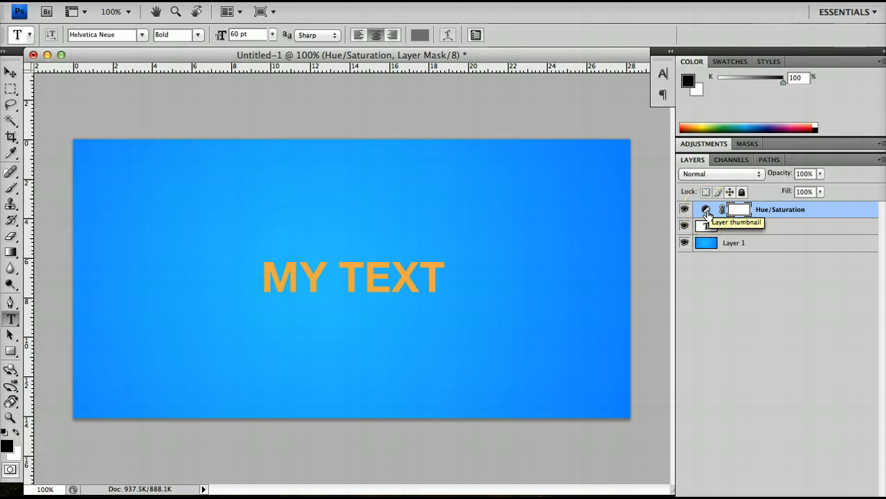
pyautogui.click(706, 209)
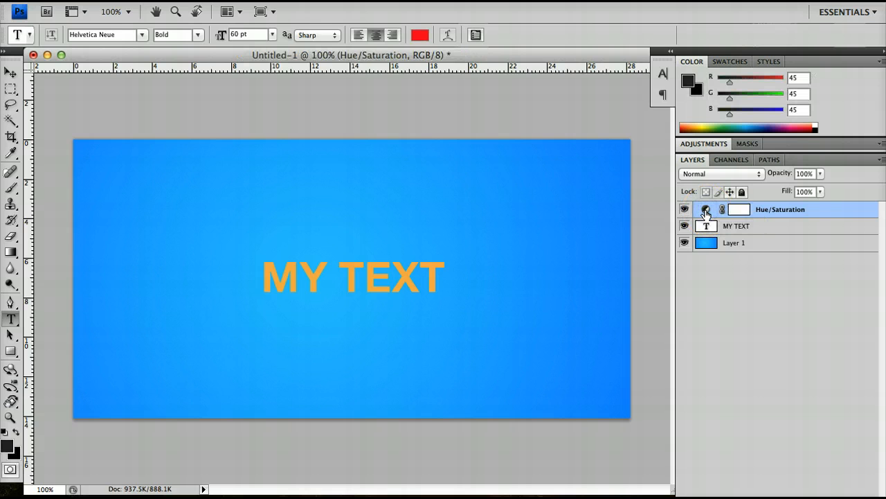
pyautogui.doubleClick(706, 210)
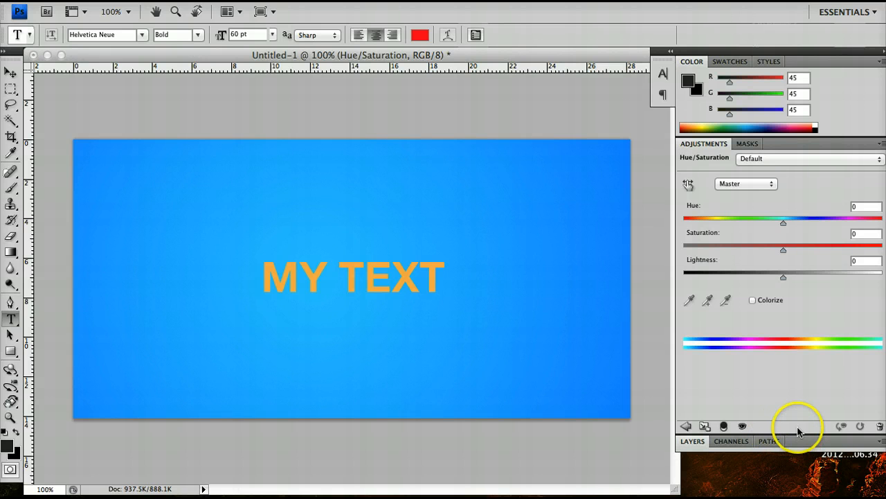
pyautogui.moveTo(702, 180)
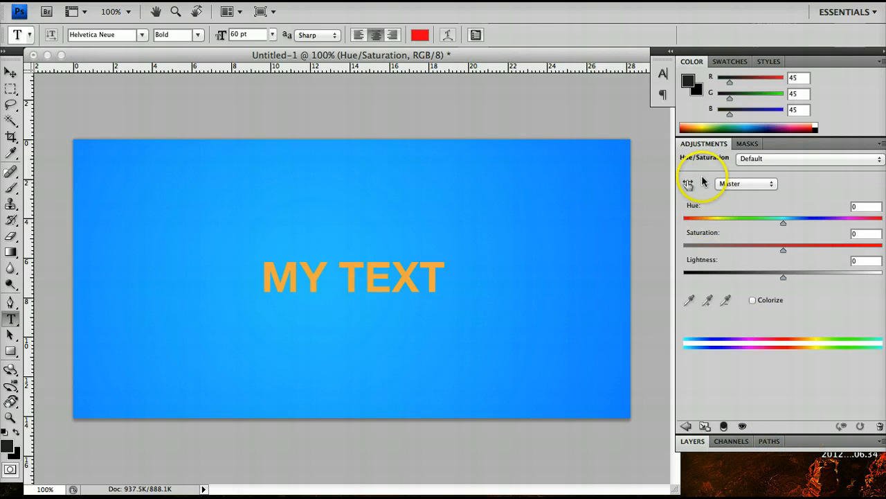
pyautogui.moveTo(550, 172)
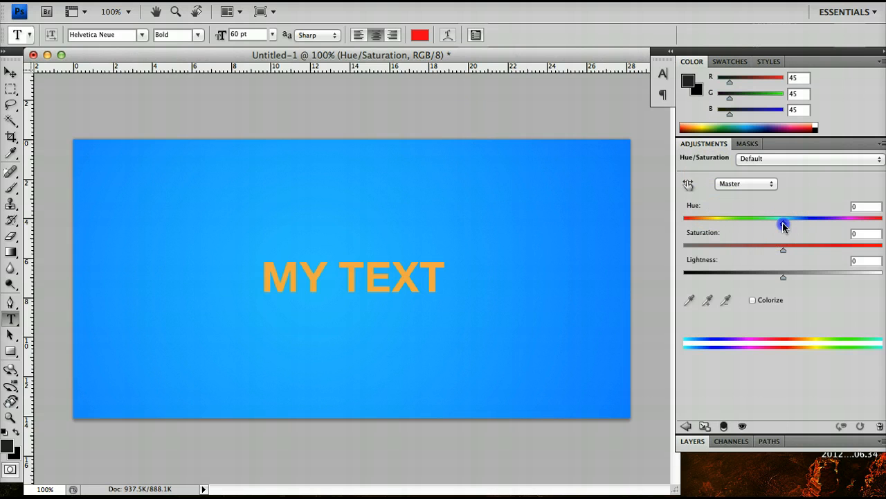
pyautogui.moveTo(783, 223); pyautogui.dragTo(801, 223)
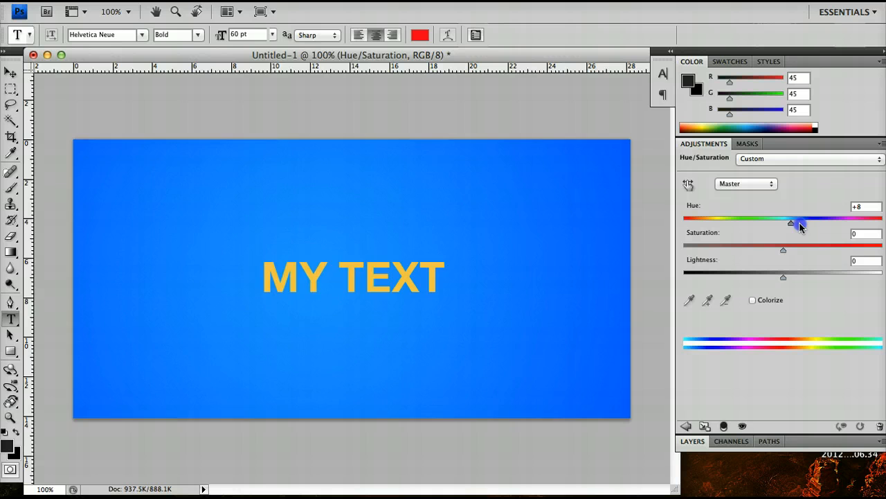
pyautogui.moveTo(802, 221); pyautogui.dragTo(748, 221)
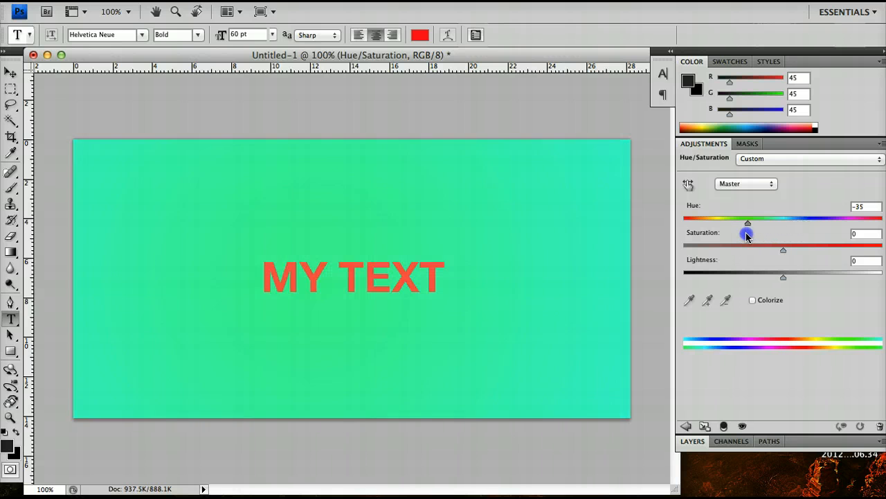
pyautogui.moveTo(748, 219); pyautogui.dragTo(775, 219)
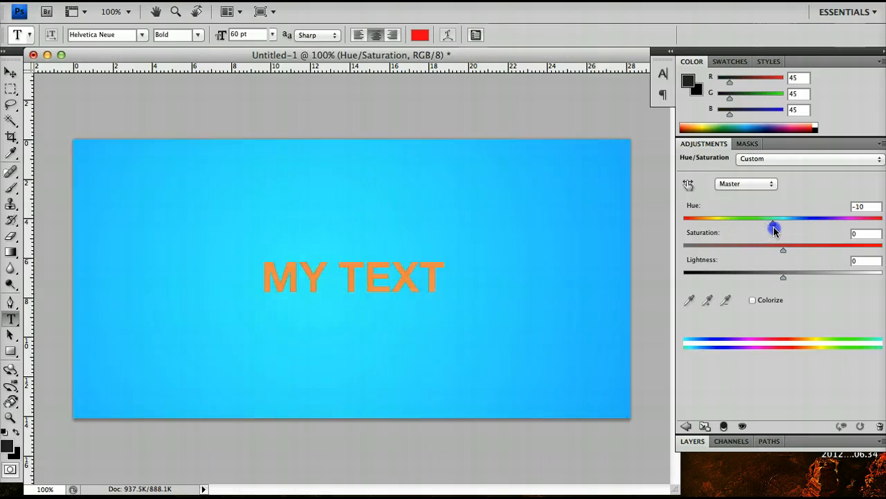
pyautogui.moveTo(774, 218); pyautogui.dragTo(736, 218)
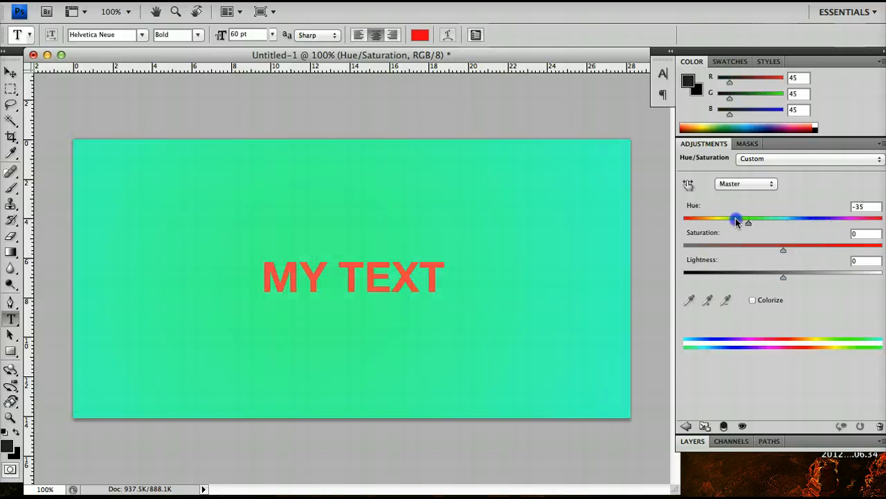
pyautogui.moveTo(736, 219); pyautogui.dragTo(753, 218)
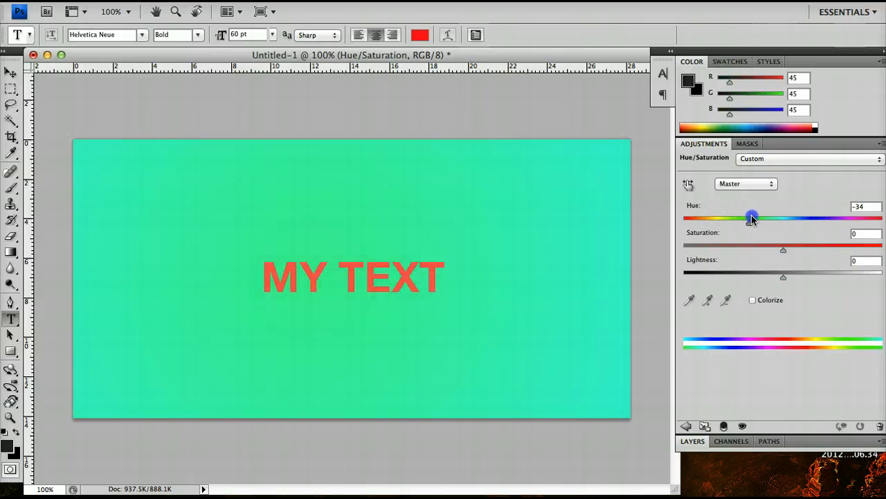
pyautogui.moveTo(753, 217); pyautogui.dragTo(790, 218)
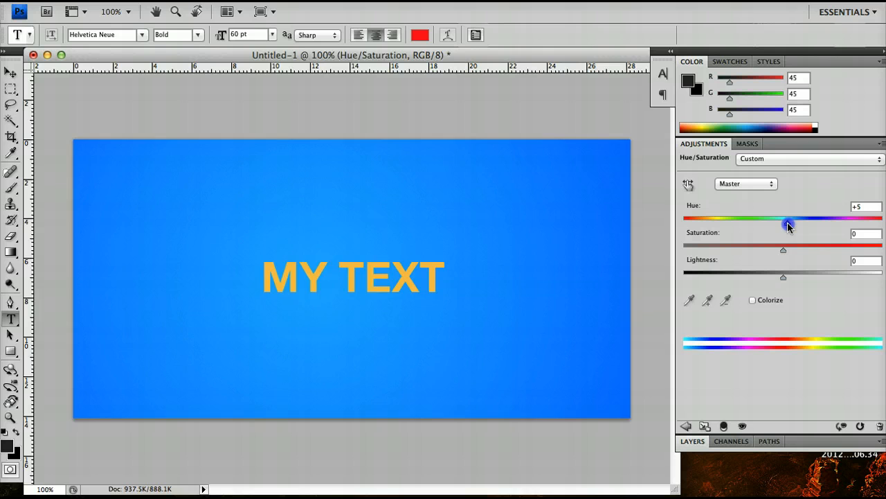
pyautogui.moveTo(790, 218); pyautogui.dragTo(848, 218)
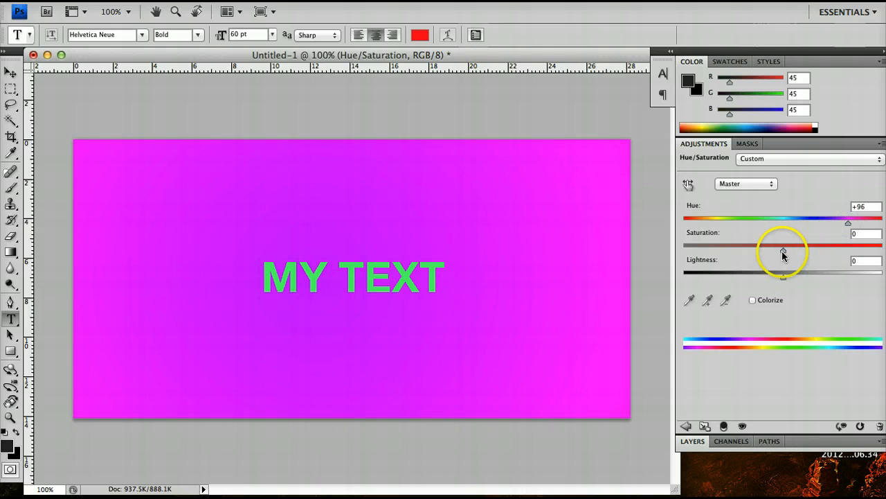
pyautogui.moveTo(783, 245); pyautogui.dragTo(824, 249)
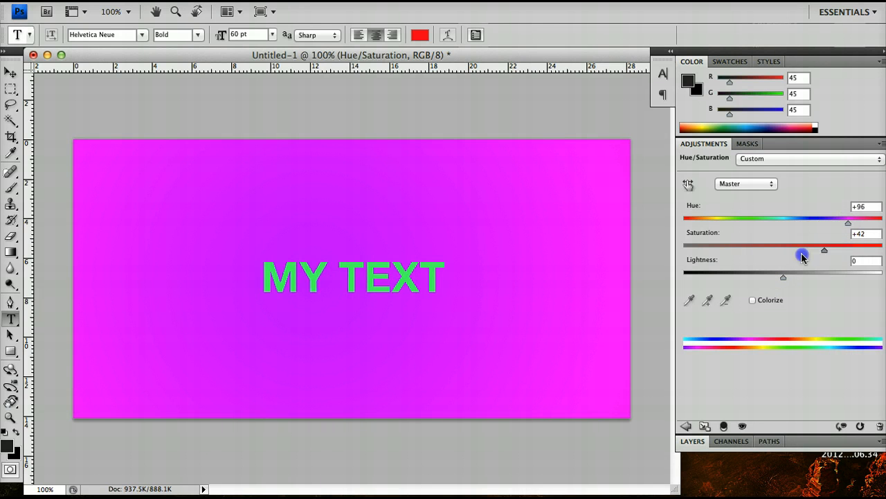
pyautogui.moveTo(825, 236); pyautogui.dragTo(682, 237)
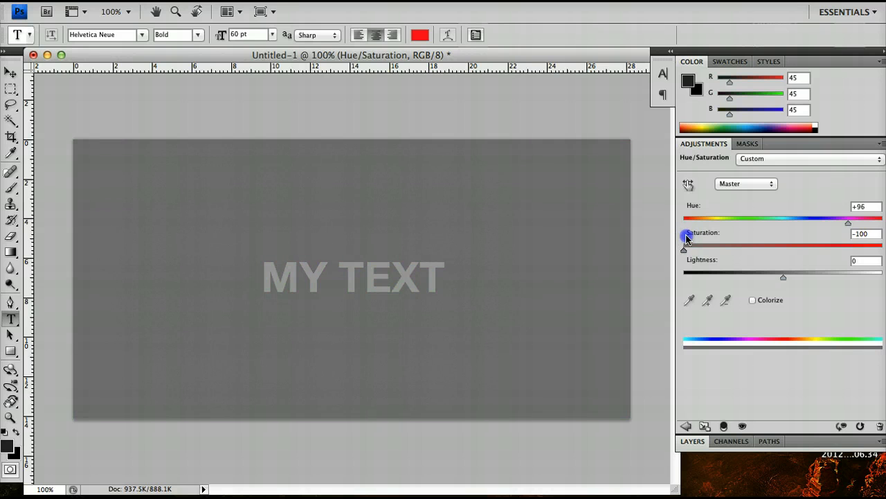
pyautogui.moveTo(686, 235); pyautogui.dragTo(765, 235)
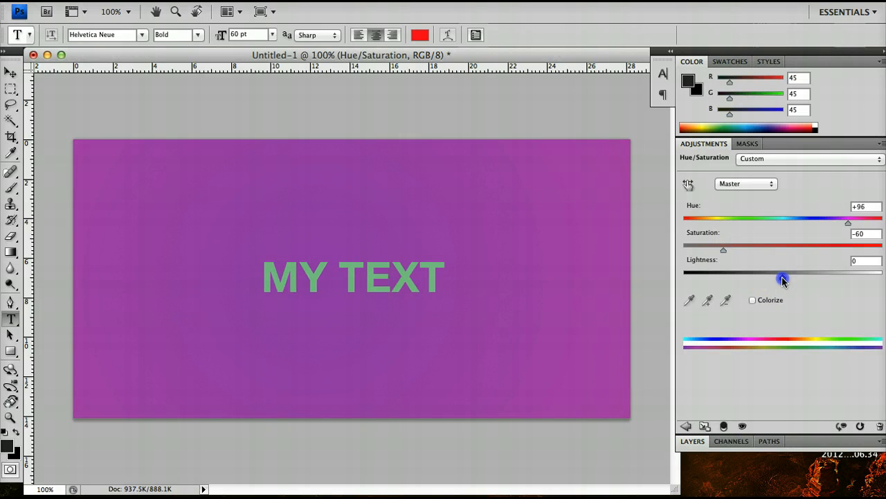
pyautogui.moveTo(783, 277); pyautogui.dragTo(840, 278)
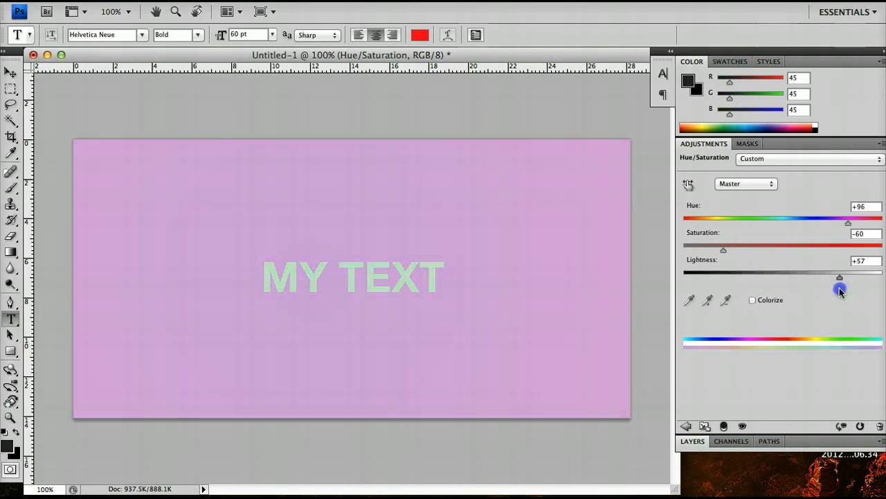
pyautogui.moveTo(840, 277); pyautogui.dragTo(882, 278)
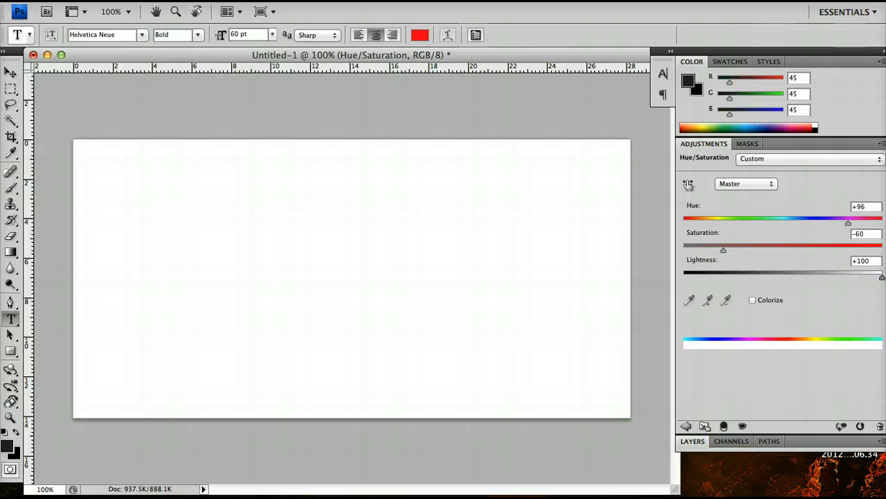
pyautogui.moveTo(879, 275); pyautogui.dragTo(682, 275)
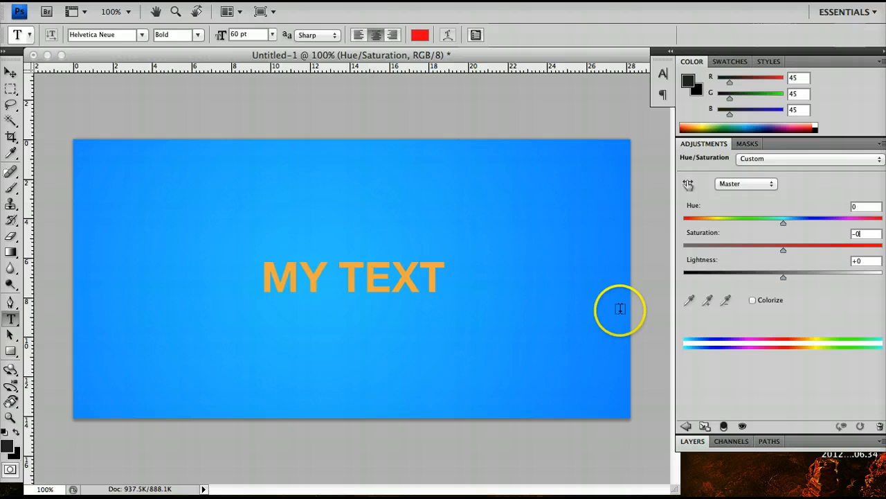
# Set the Hue to +23 for yellow text on deep blue, then show the Layers panel.
pyautogui.moveTo(784, 222); pyautogui.dragTo(743, 222)
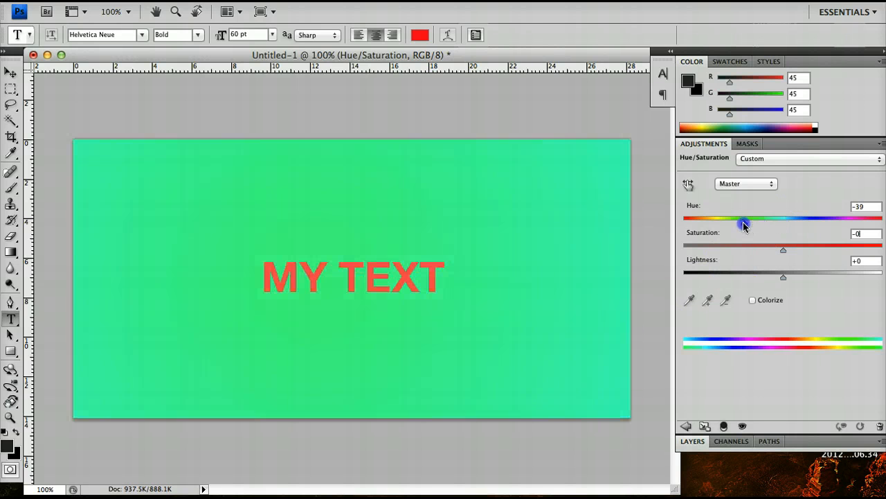
pyautogui.moveTo(743, 217); pyautogui.dragTo(805, 218)
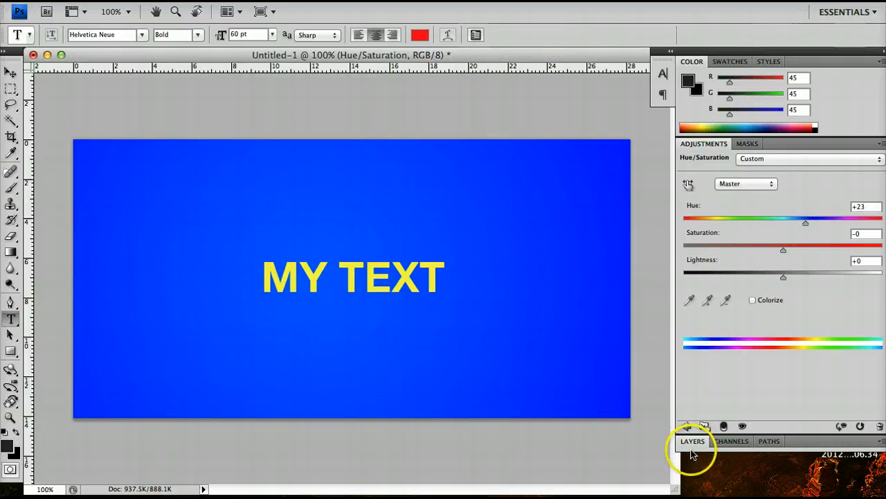
pyautogui.click(693, 441)
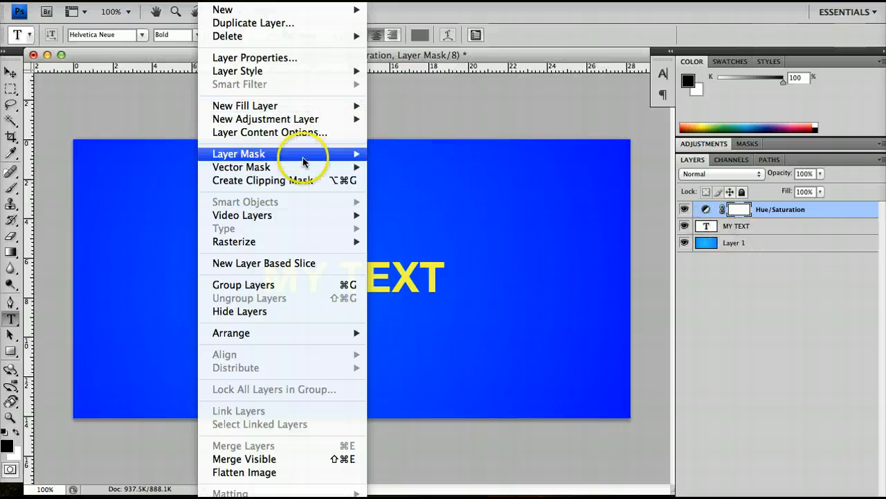
pyautogui.moveTo(265, 119)
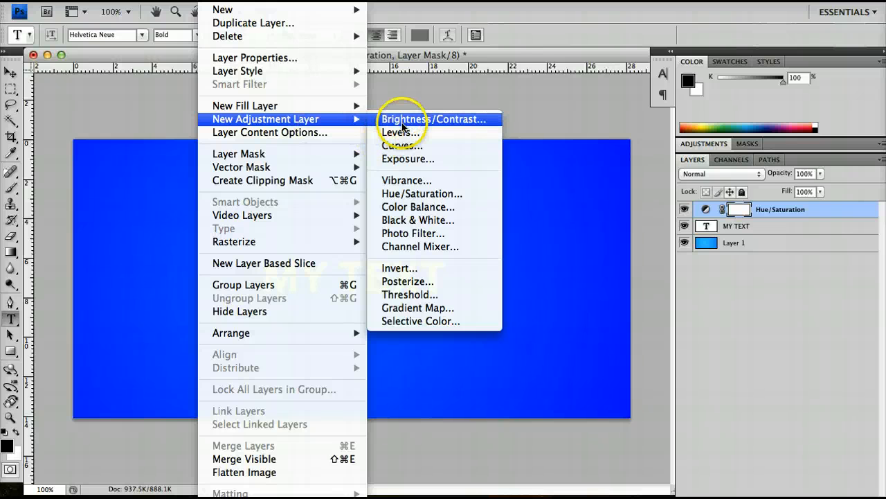
# Add a Brightness/Contrast adjustment layer with brightness 89 and contrast -6.
pyautogui.click(433, 118)
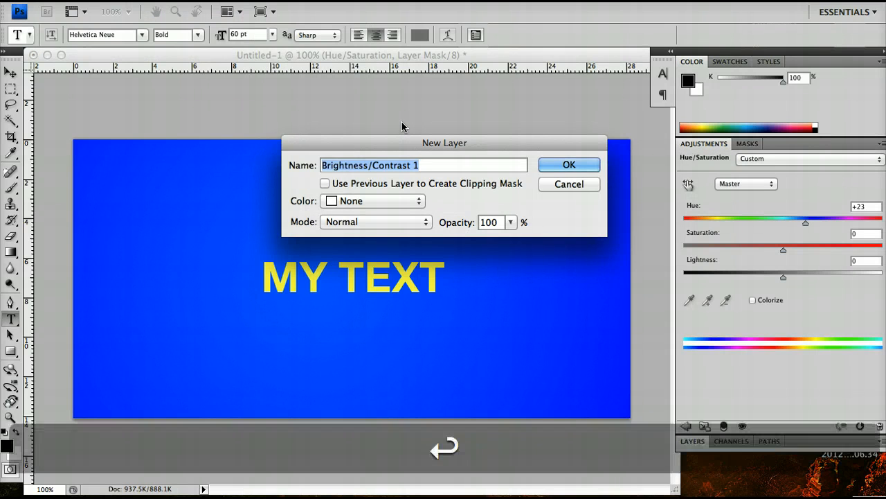
pyautogui.click(569, 164)
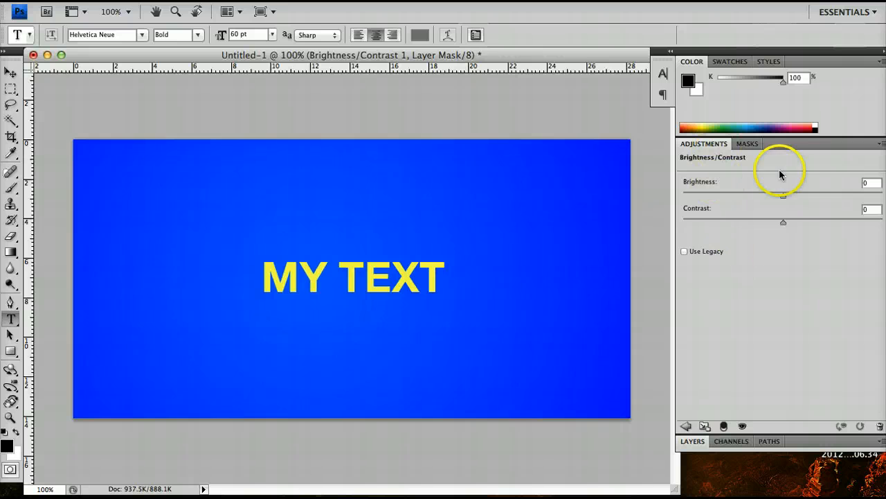
pyautogui.moveTo(782, 195); pyautogui.dragTo(855, 196)
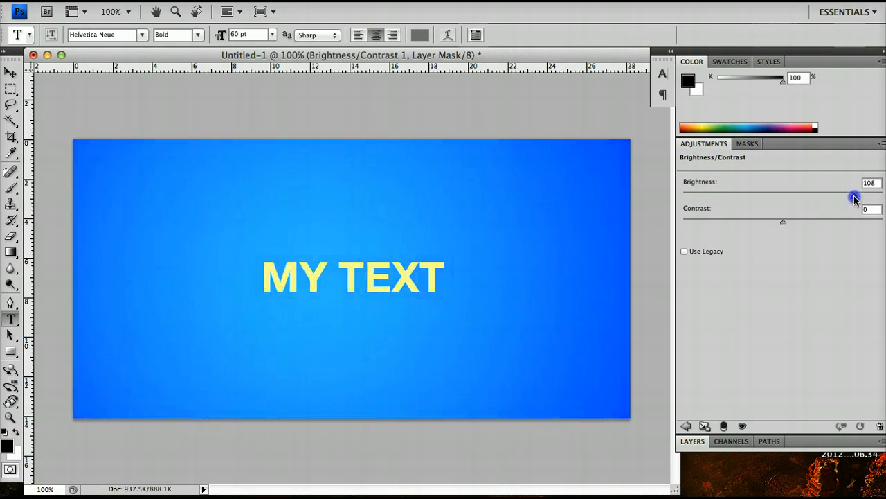
pyautogui.moveTo(854, 196); pyautogui.dragTo(772, 193)
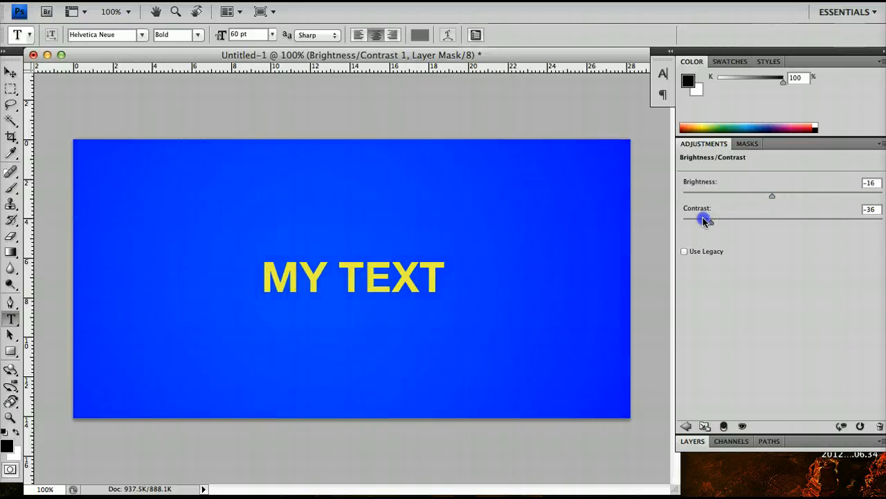
pyautogui.moveTo(703, 218); pyautogui.dragTo(771, 218)
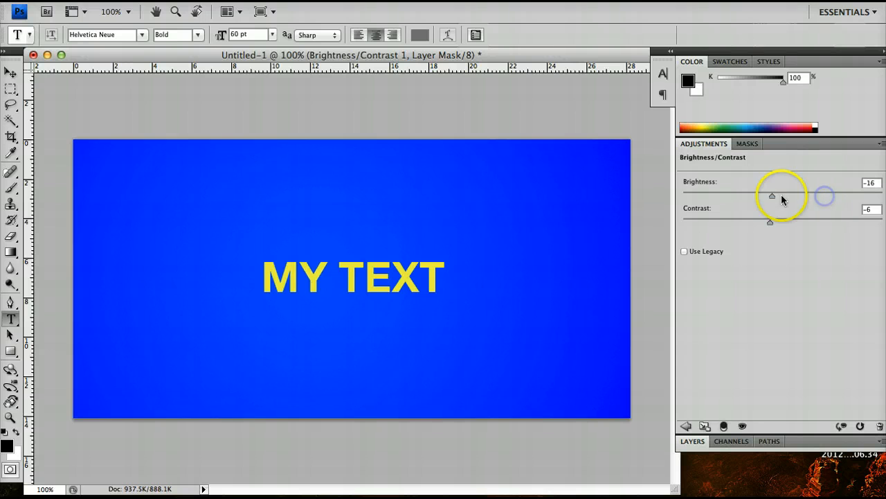
pyautogui.moveTo(772, 195); pyautogui.dragTo(843, 183)
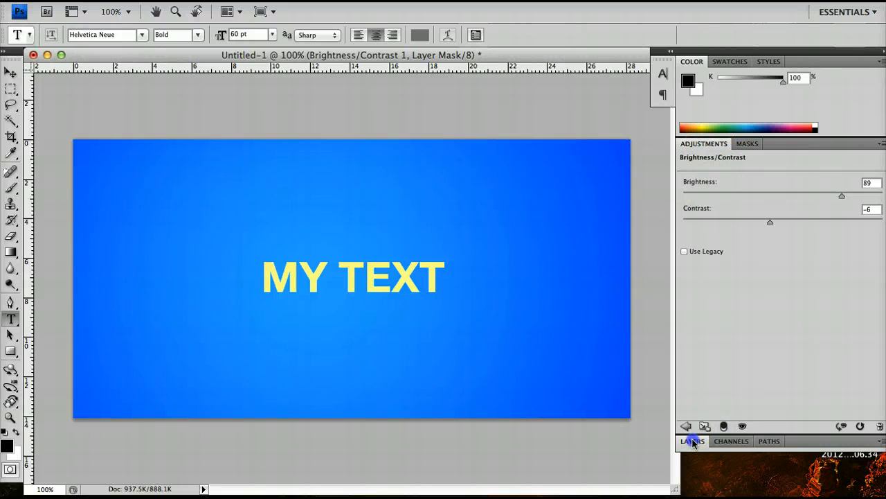
pyautogui.click(692, 442)
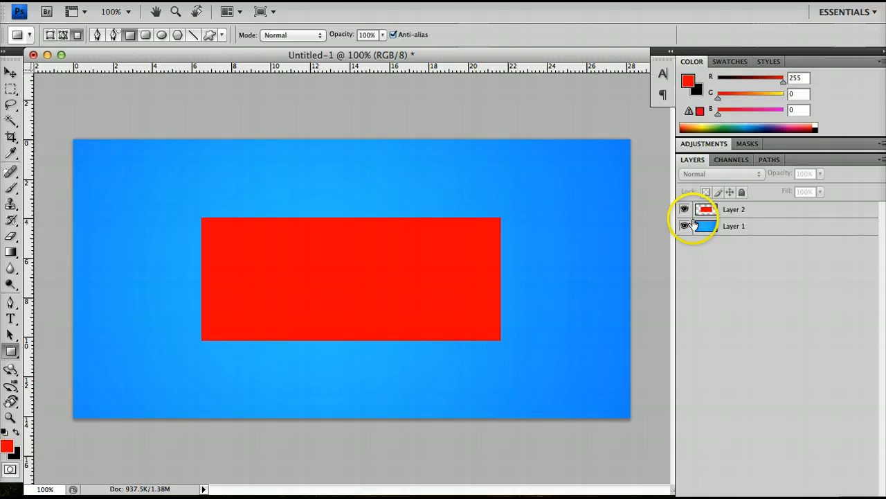
# Select Layer 2, the red rectangle layer, in the Layers panel.
pyautogui.click(734, 209)
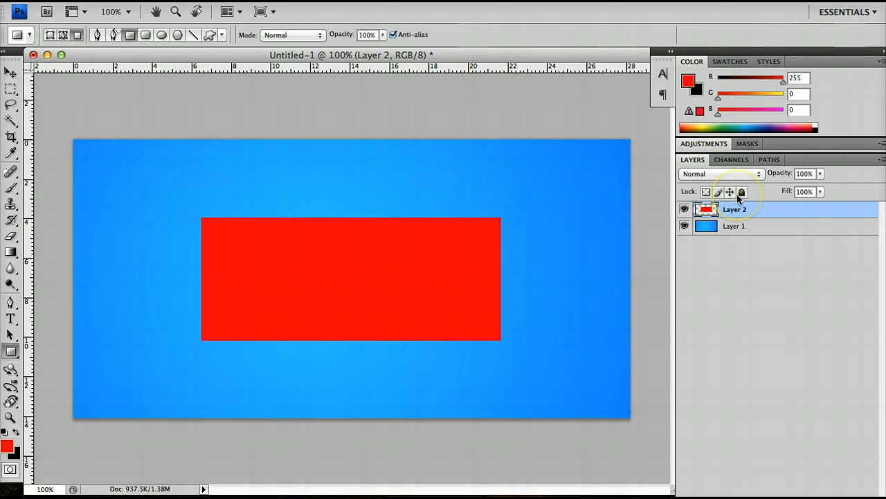
pyautogui.moveTo(742, 192)
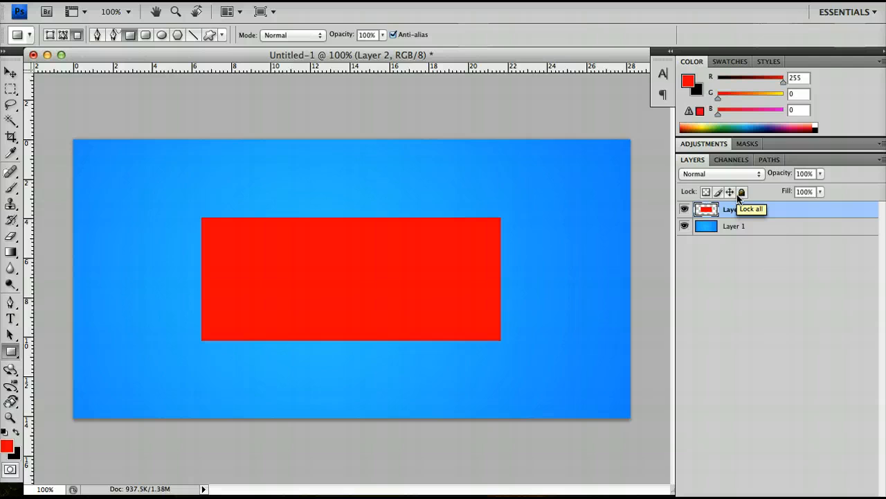
pyautogui.click(742, 192)
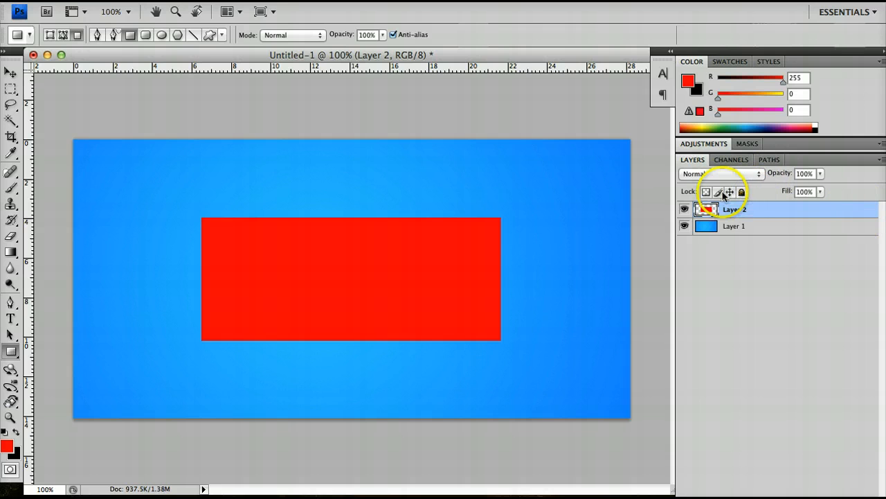
pyautogui.click(742, 192)
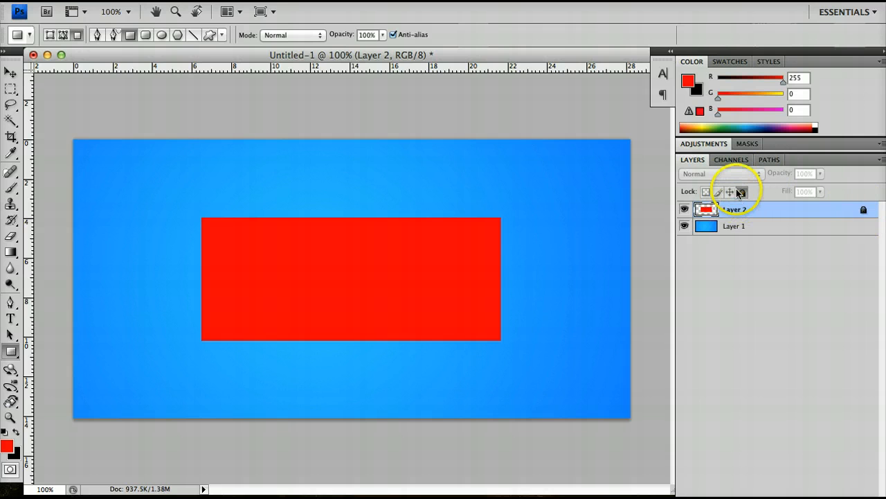
pyautogui.click(742, 192)
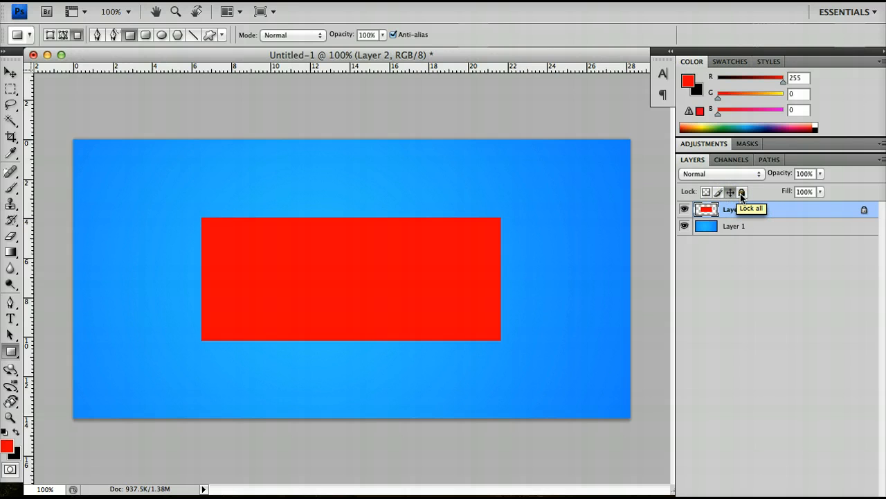
pyautogui.click(741, 192)
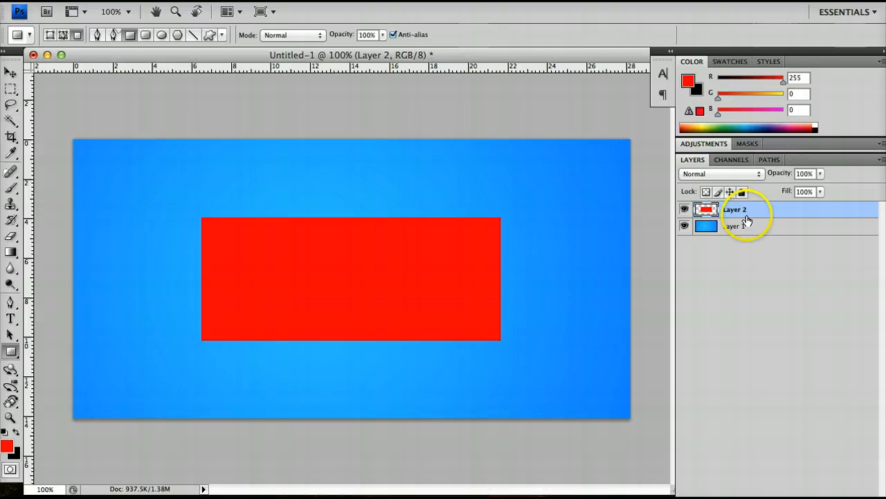
pyautogui.moveTo(742, 192)
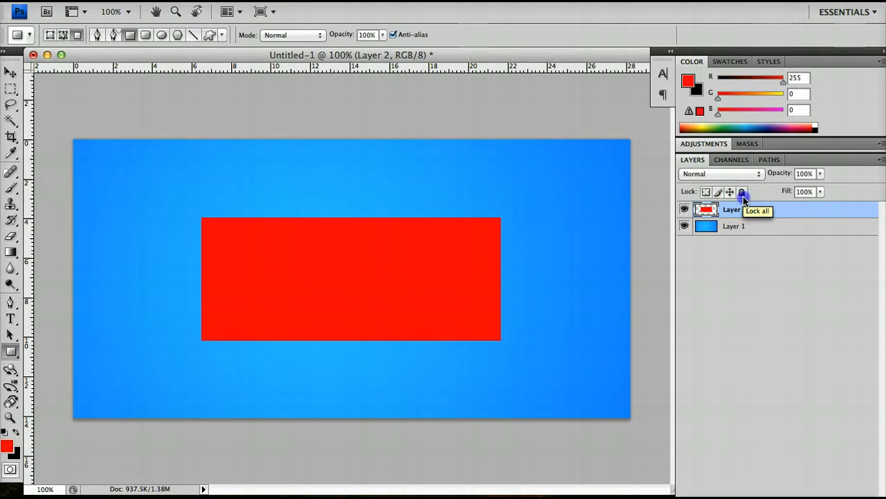
pyautogui.click(742, 192)
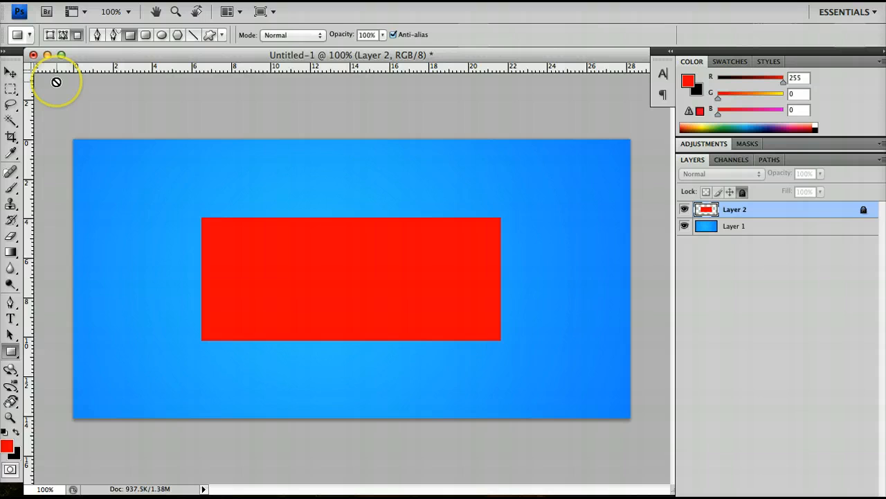
pyautogui.click(10, 72)
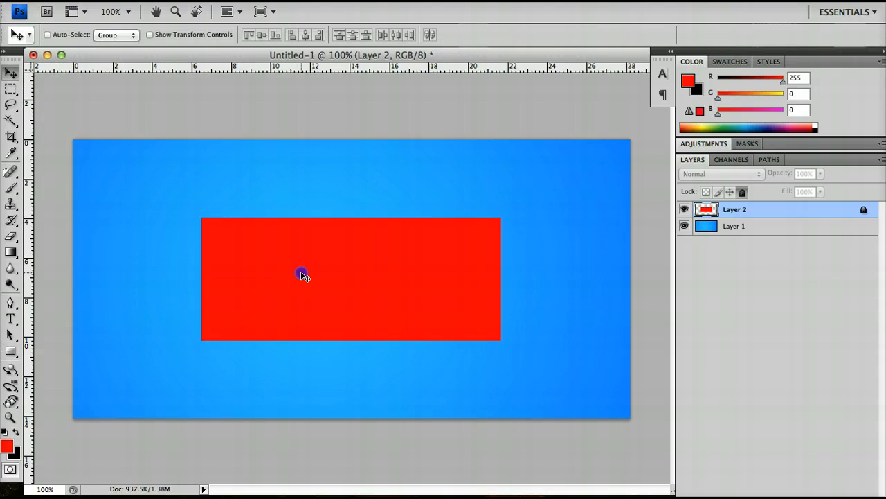
pyautogui.click(301, 275)
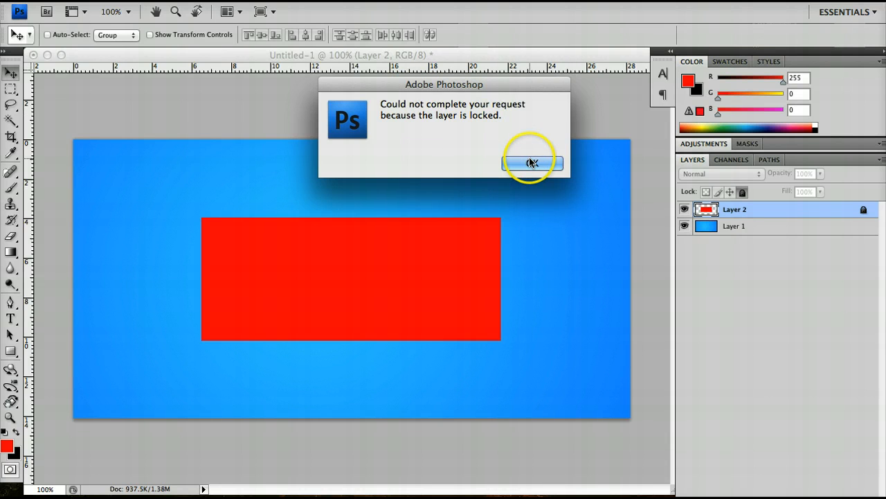
pyautogui.click(532, 162)
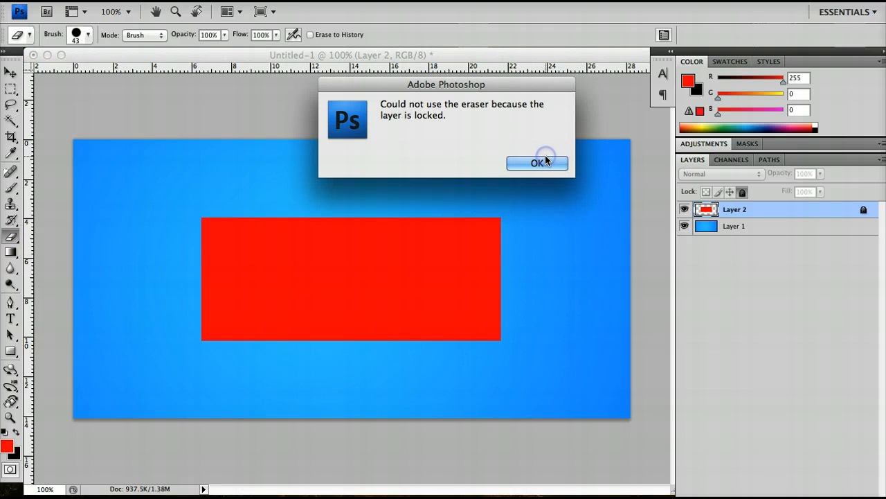
pyautogui.click(538, 163)
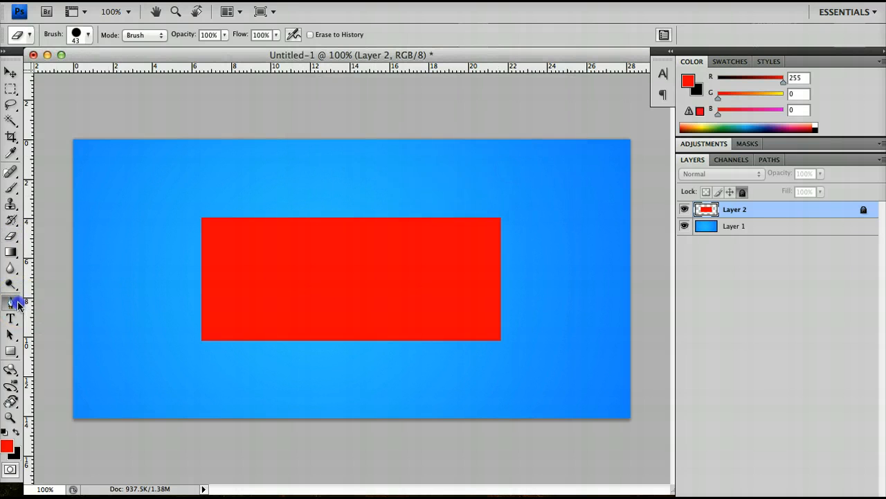
pyautogui.click(11, 303)
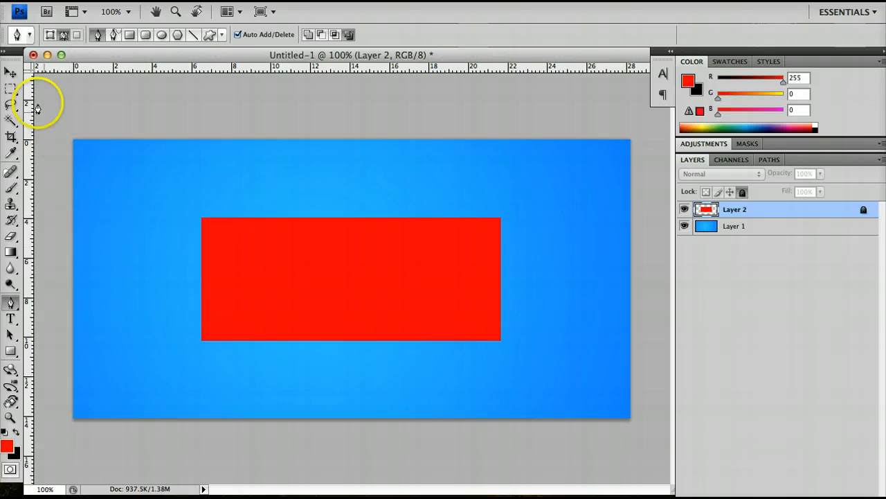
pyautogui.click(10, 72)
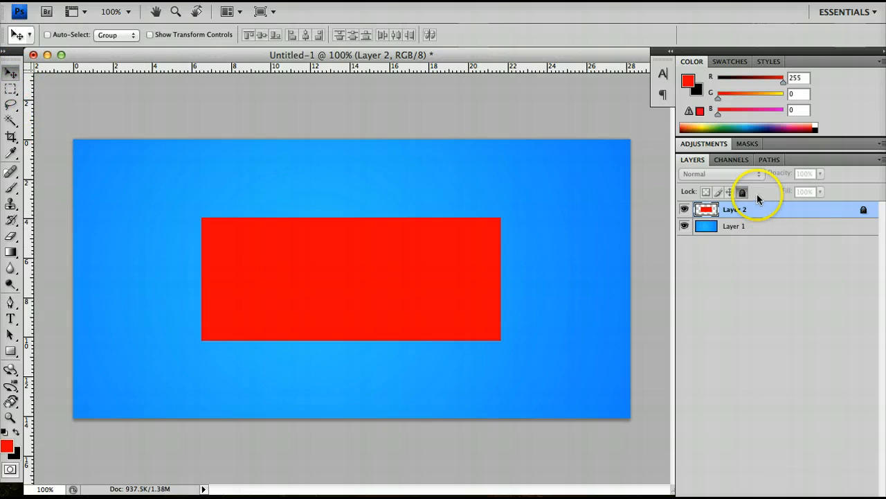
pyautogui.click(742, 192)
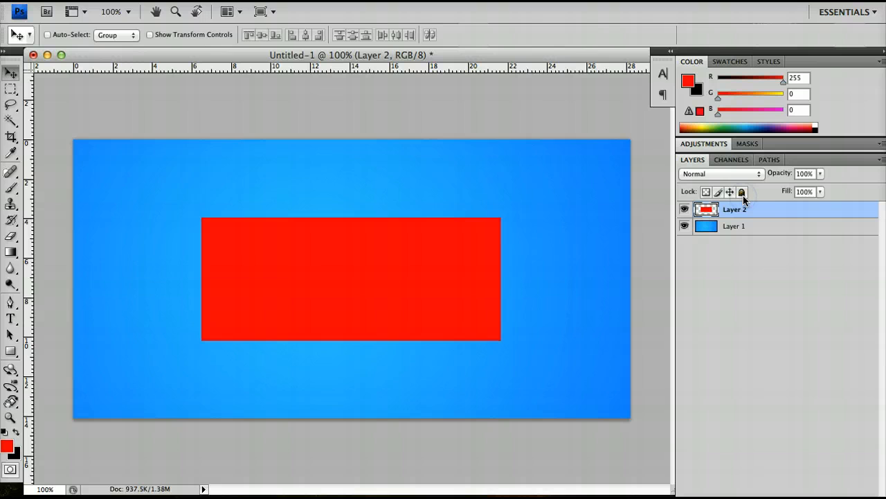
pyautogui.moveTo(742, 192)
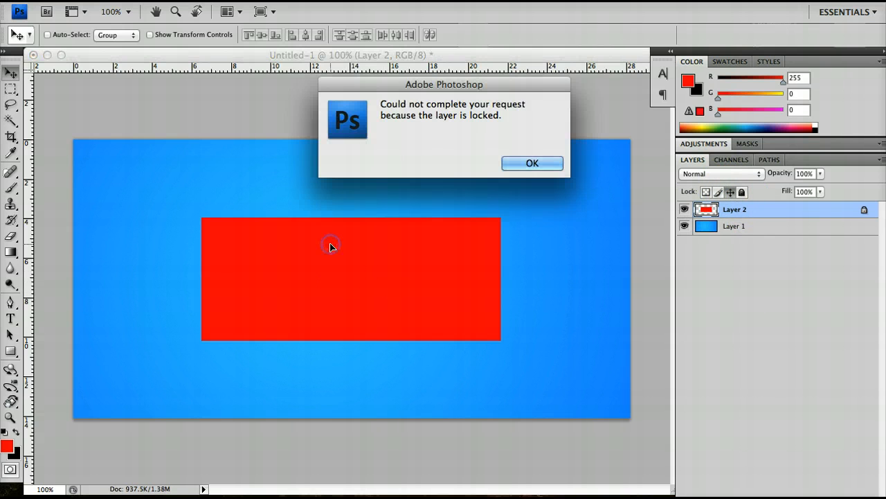
# With position locked, paint black scribbles on the rectangle and confirm it can't be moved.
pyautogui.click(532, 163)
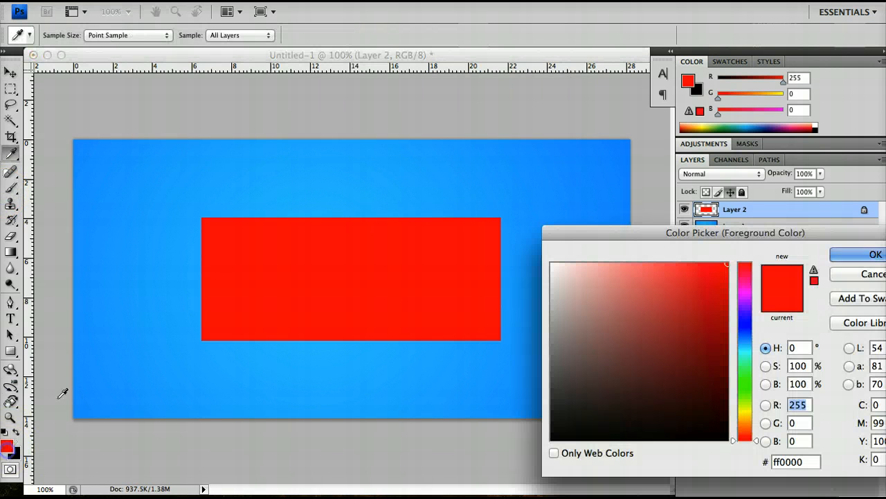
pyautogui.click(875, 254)
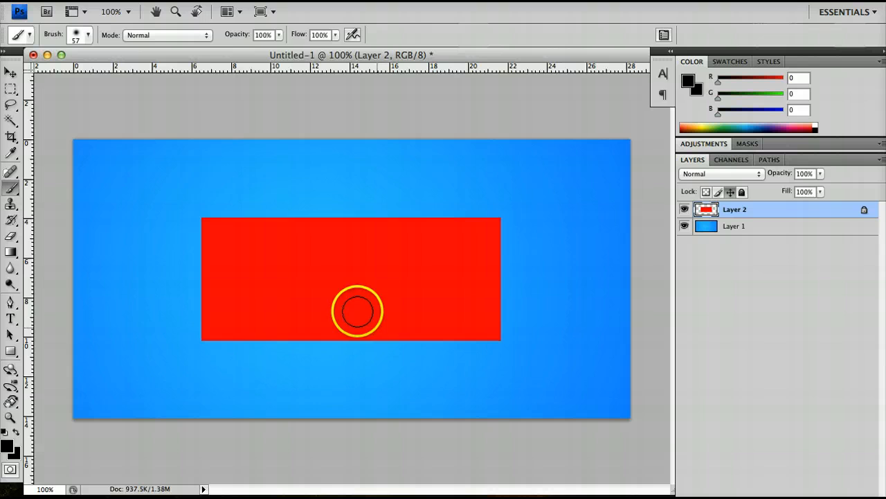
pyautogui.moveTo(358, 311); pyautogui.dragTo(160, 229)
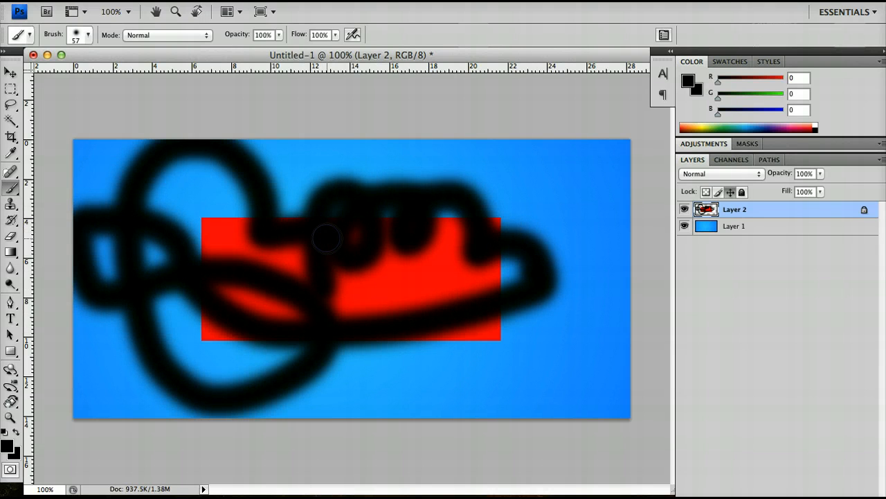
pyautogui.click(10, 71)
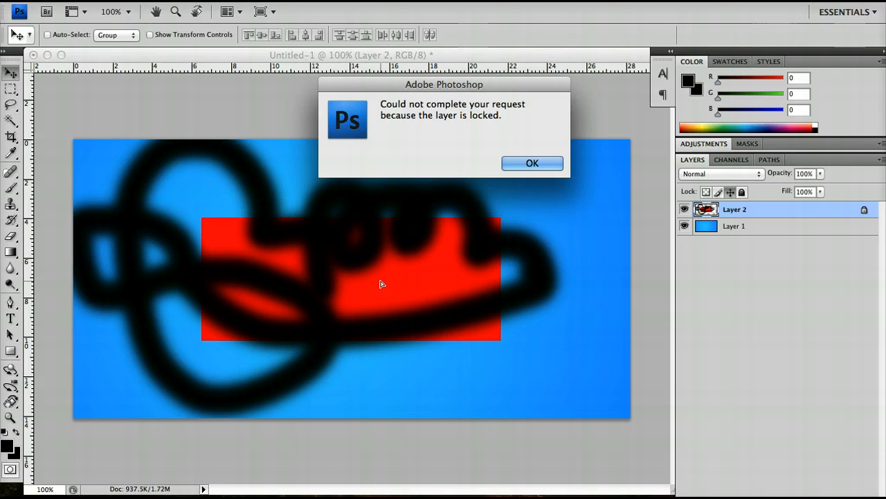
pyautogui.click(532, 163)
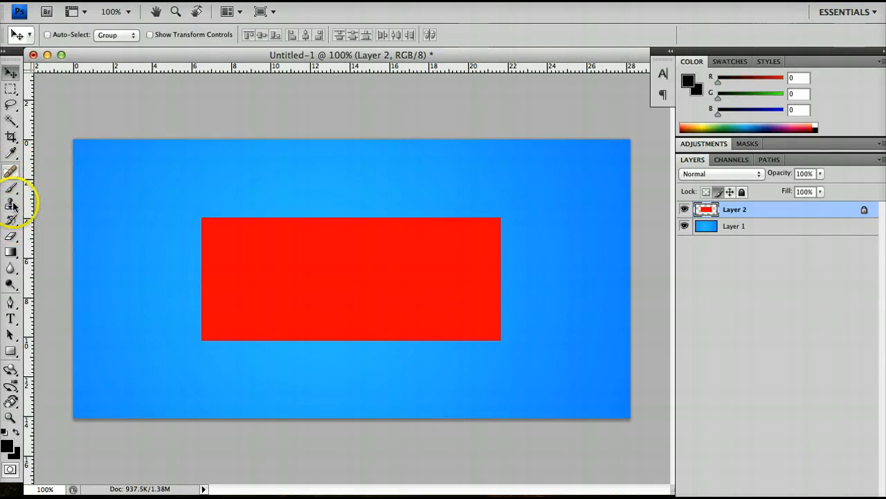
# Try brushing the pixel-locked rectangle and dismiss the refusal warning.
pyautogui.click(253, 253)
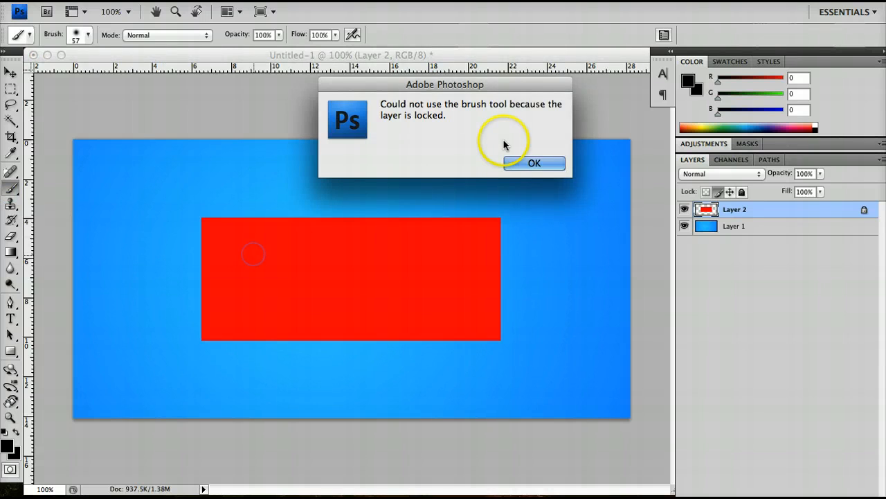
pyautogui.moveTo(431, 182)
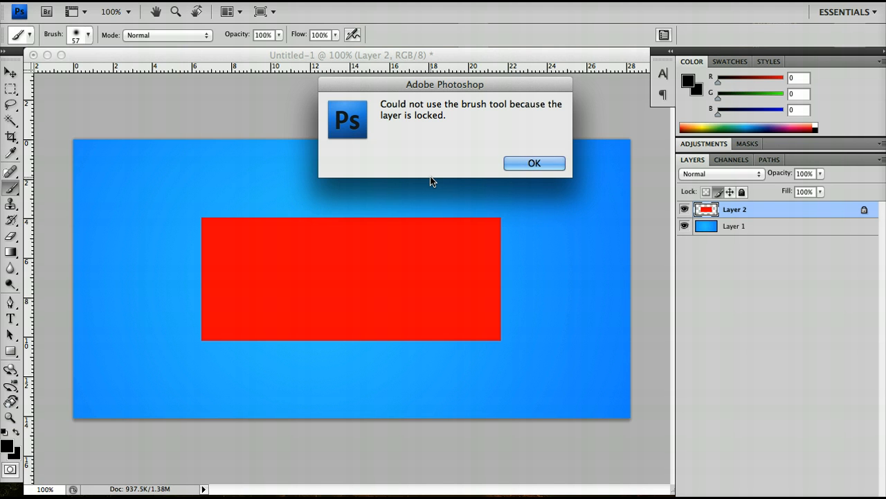
pyautogui.click(534, 163)
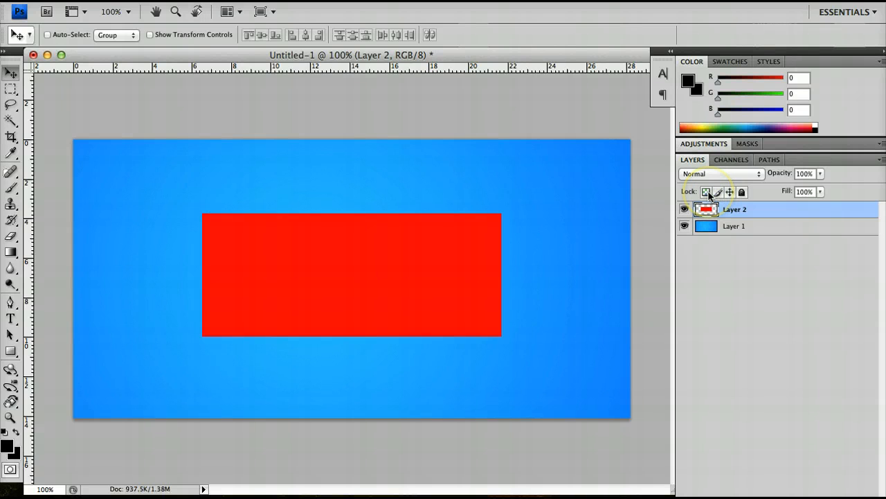
pyautogui.moveTo(707, 192)
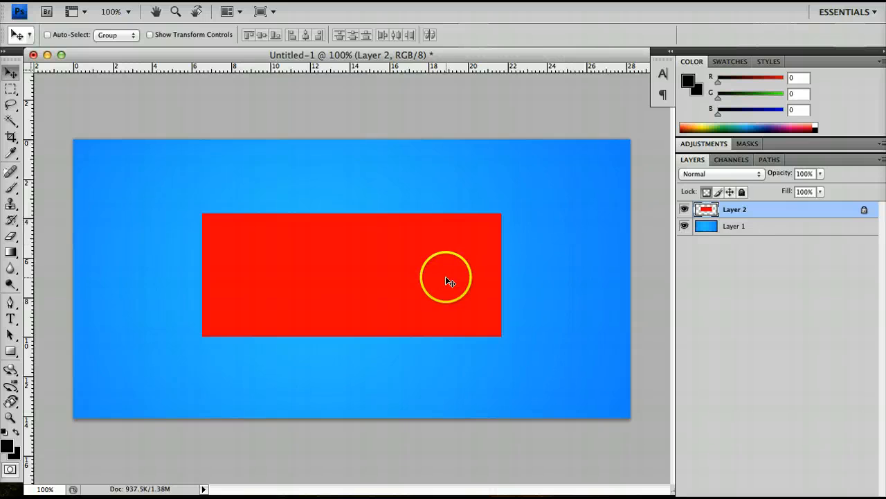
# Hide Layer 1, black out the transparency-locked rectangle, then paint beyond it after unlocking.
pyautogui.click(734, 210)
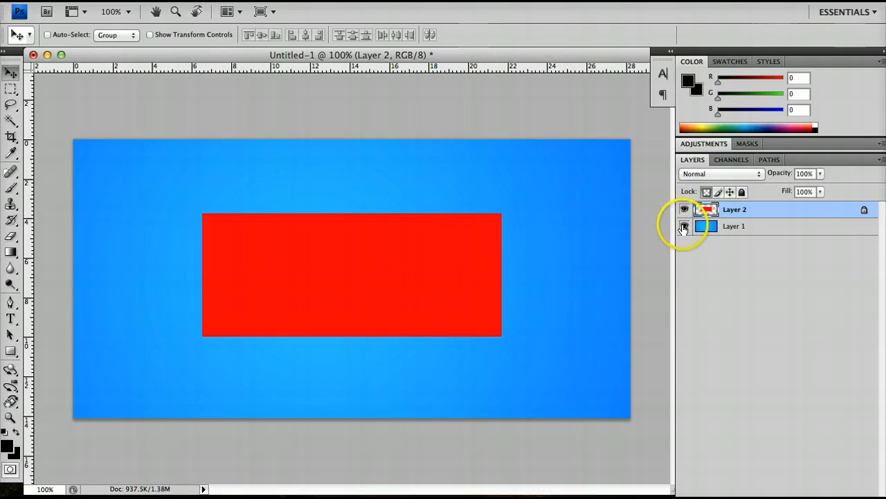
pyautogui.click(684, 225)
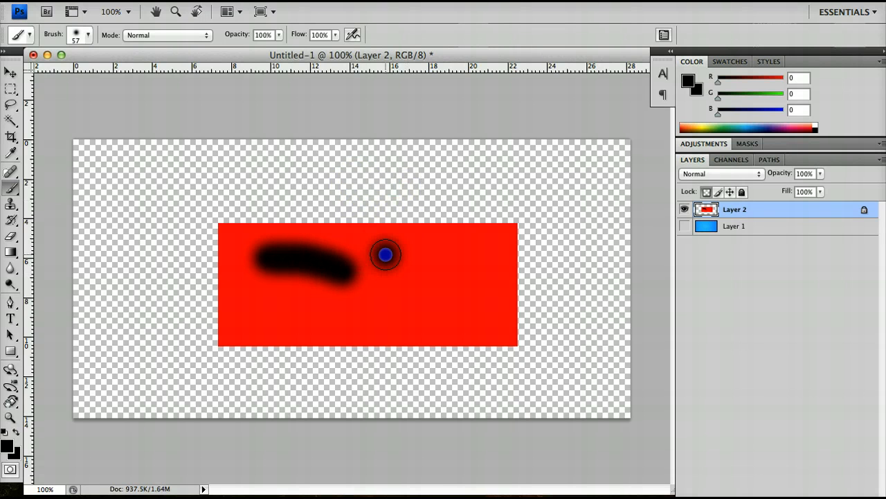
pyautogui.moveTo(386, 254); pyautogui.dragTo(520, 265)
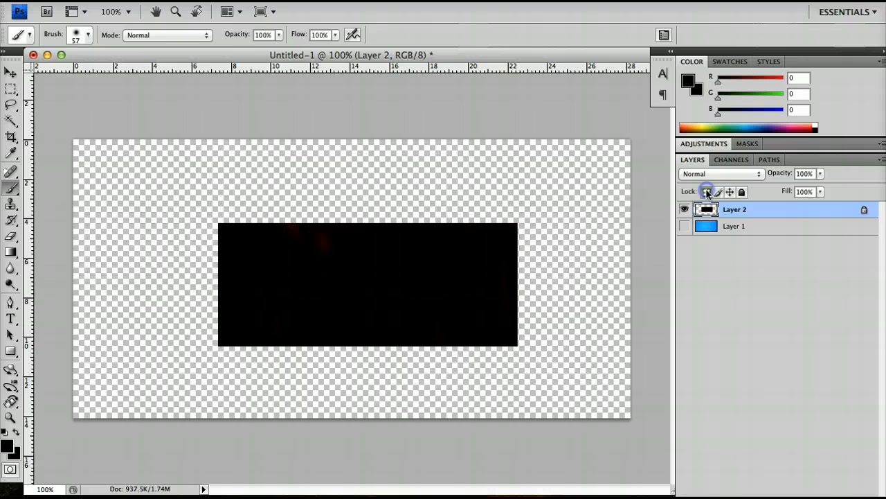
pyautogui.moveTo(478, 191); pyautogui.dragTo(529, 250)
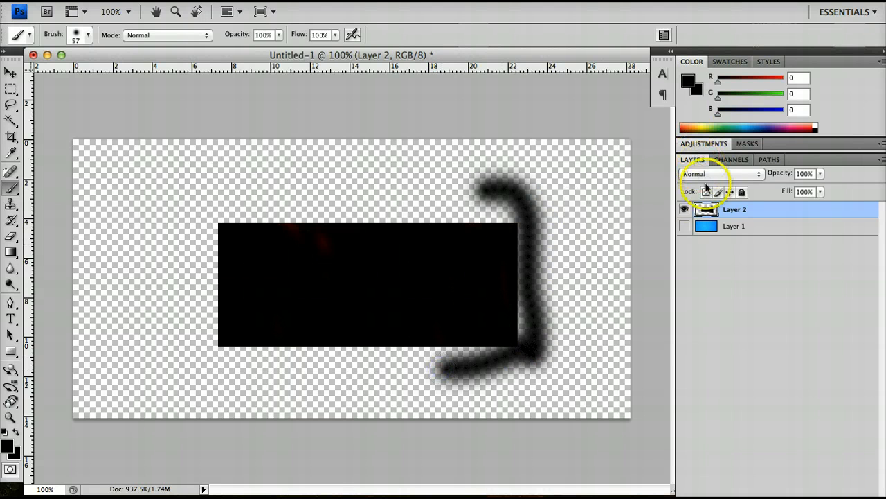
pyautogui.click(706, 192)
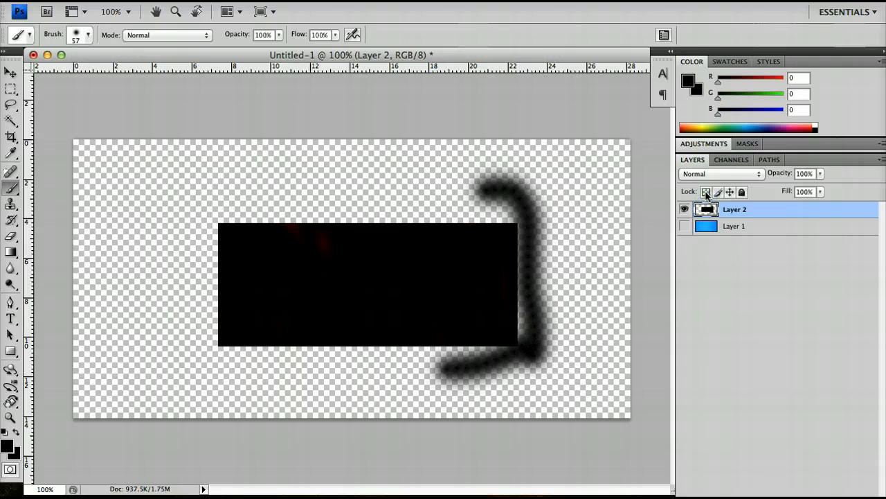
pyautogui.moveTo(730, 192)
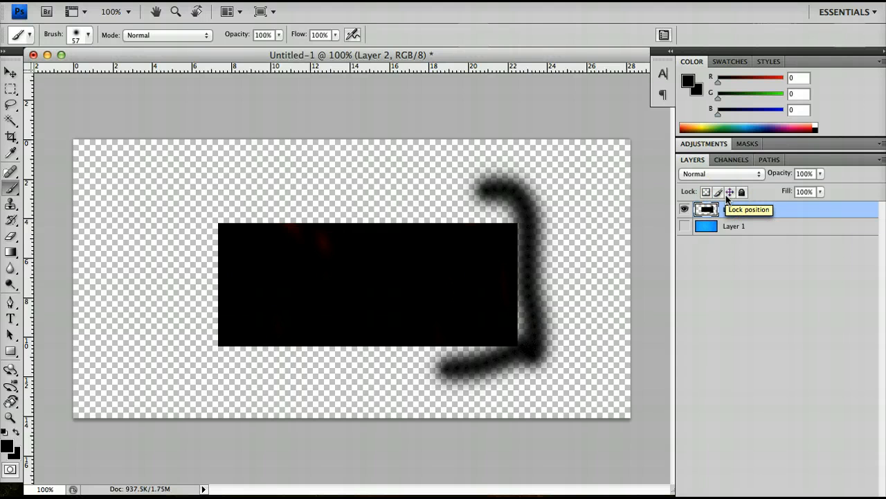